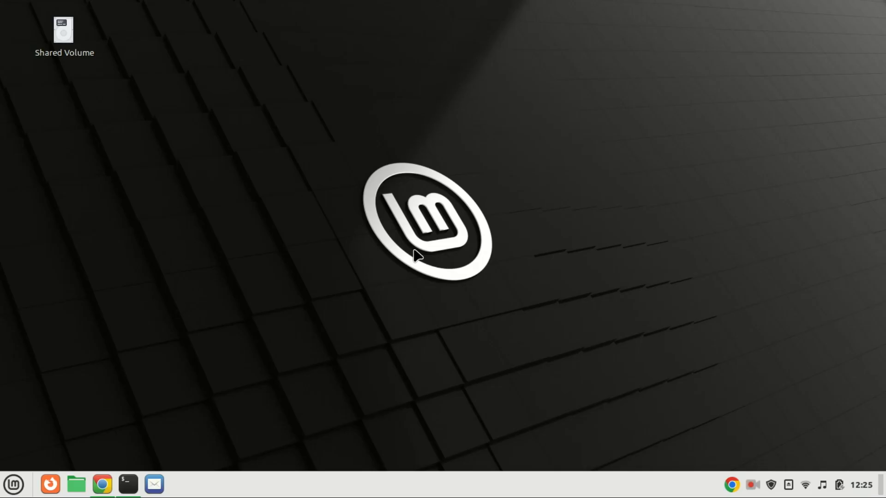
mouse_move(740, 403)
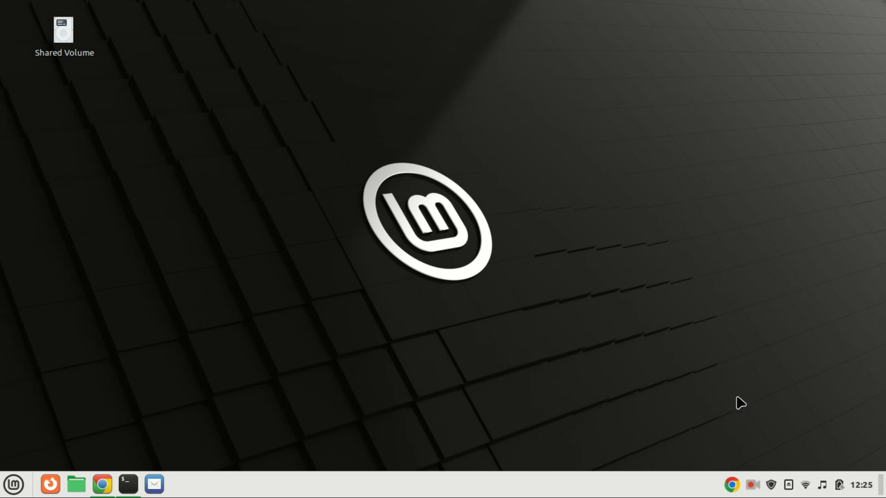
mouse_move(743, 436)
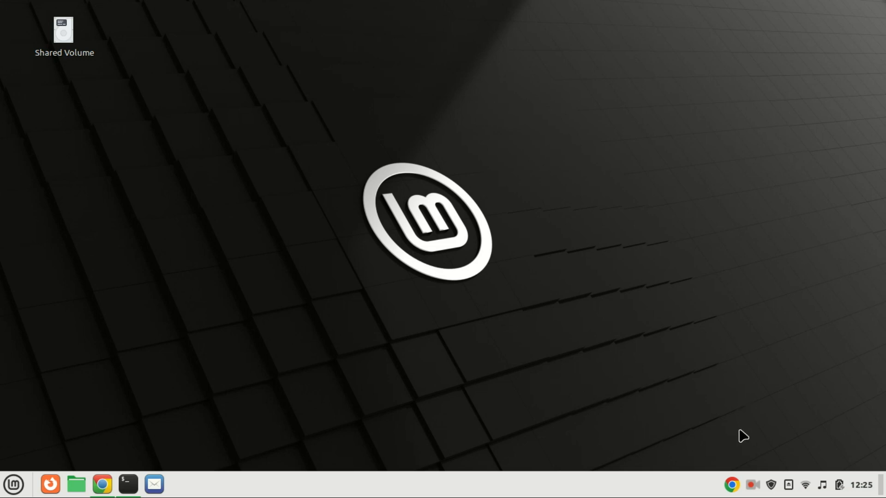
mouse_move(761, 467)
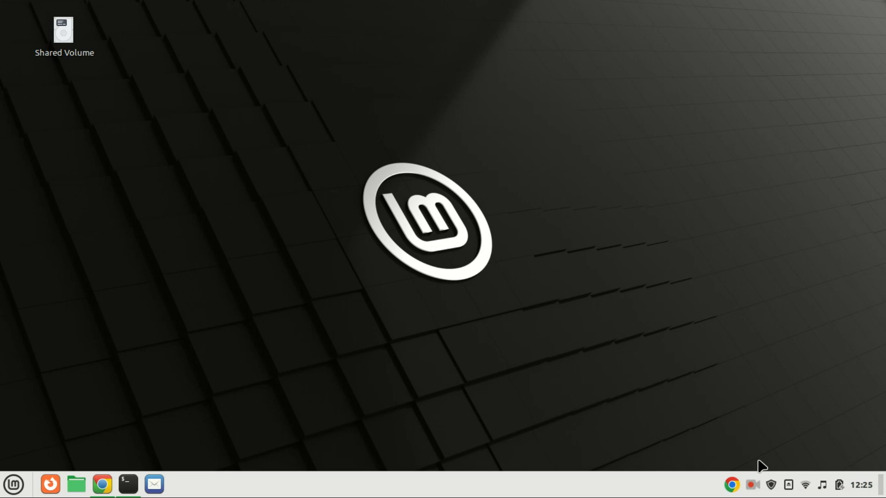
Launch a terminal and refresh the package lists with sudo apt update.
click(751, 485)
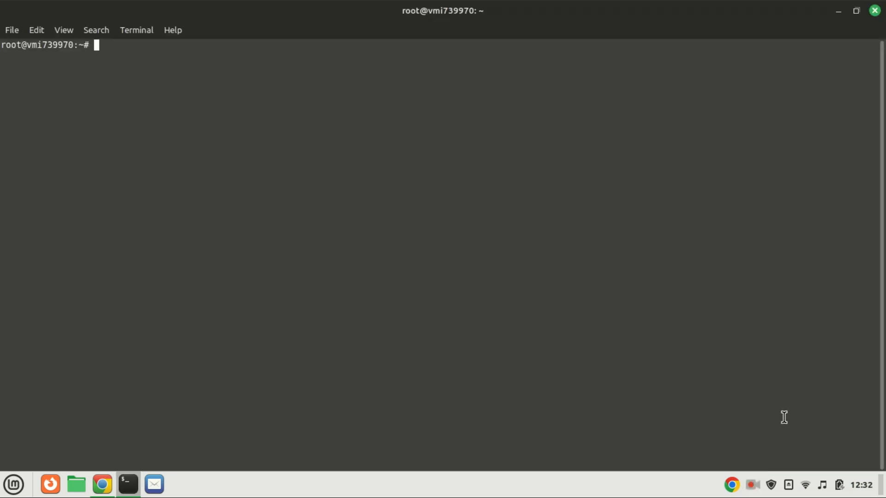
text(sudo ap)
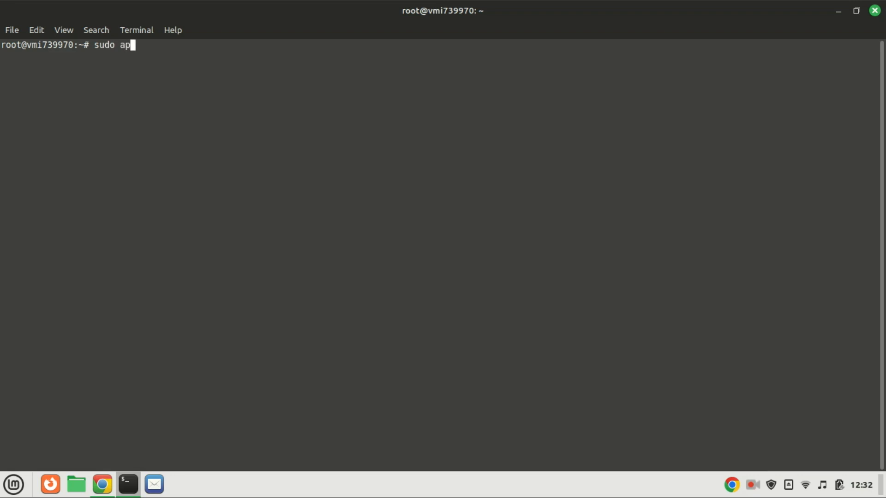
text(t update)
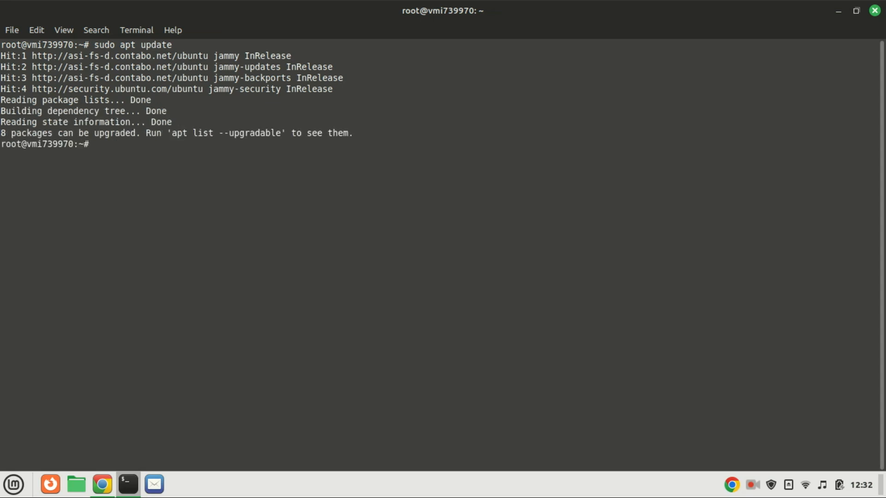
Upgrade all installed packages with sudo apt upgrade, confirming with y, then clear the screen.
text(sudo)
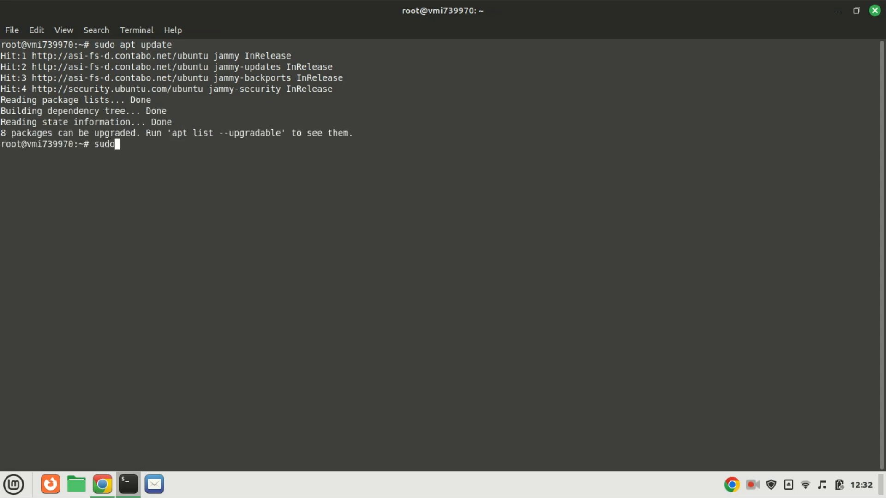
text(apt)
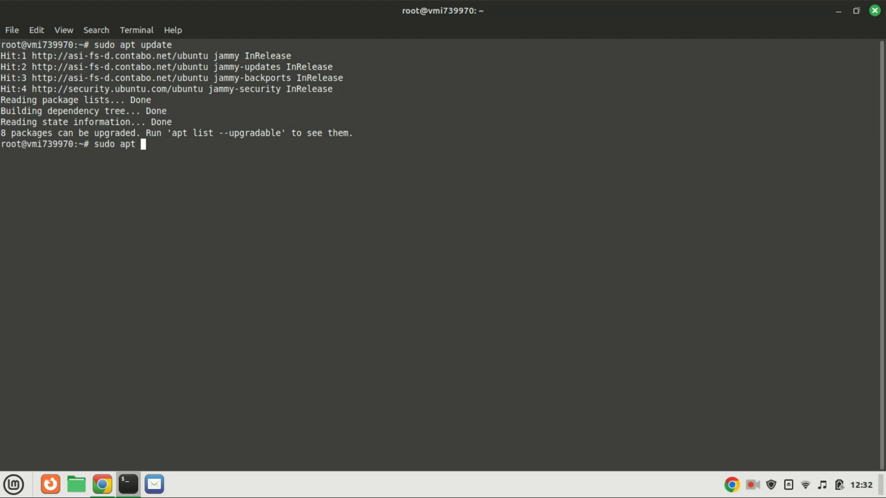
text(upgrade)
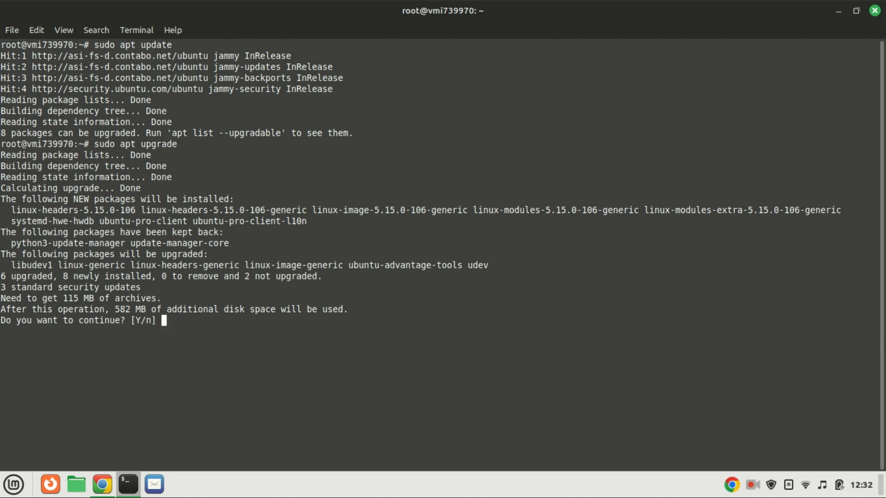
text(y)
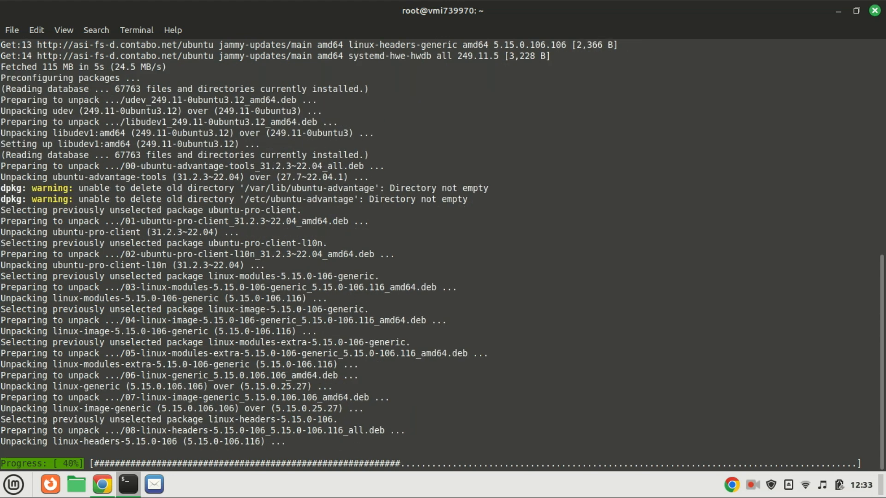
text(clea)
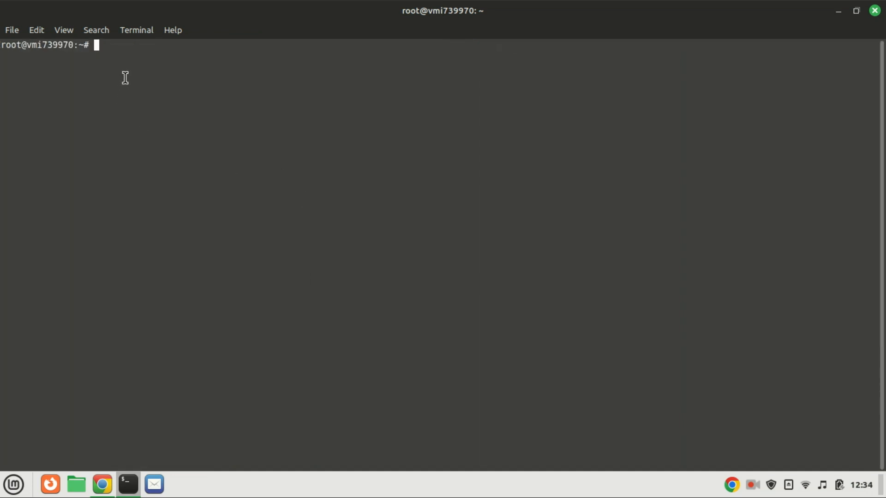
Install openjdk-21-jdk via apt and verify java reports OpenJDK 21.0.2.
text(sudo apt install openjdk-21-jdk -y)
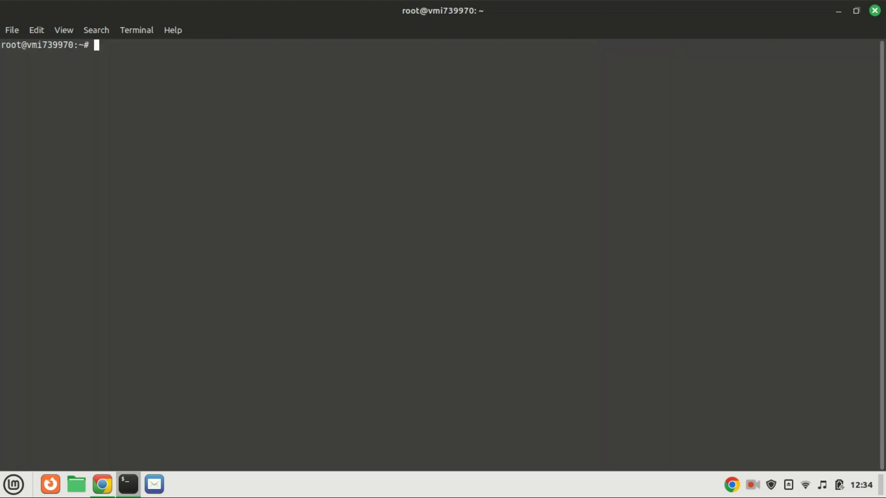
text(java -version)
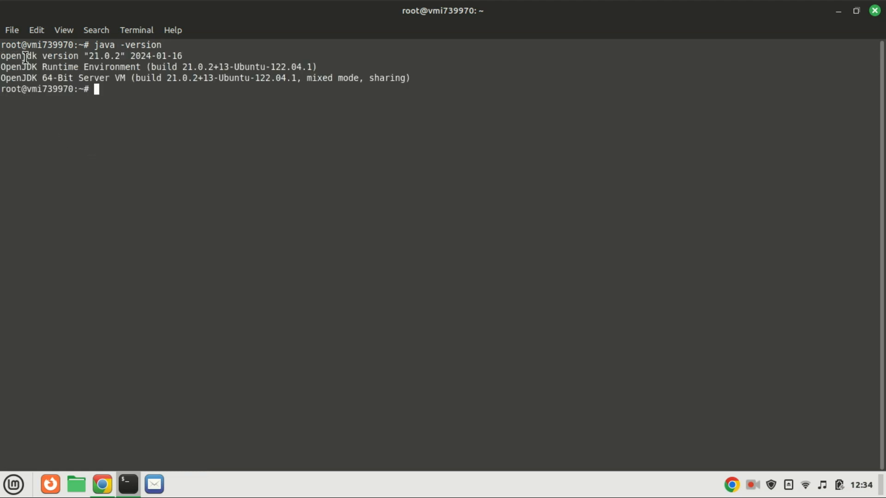
Run the pasted wget command to download jdk-21_linux-x64_bin.deb from Oracle.
double_click(104, 56)
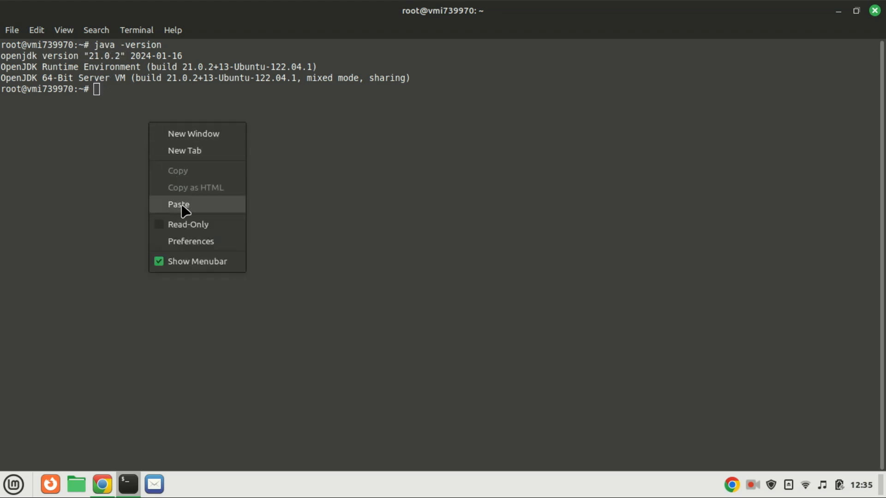
click(178, 203)
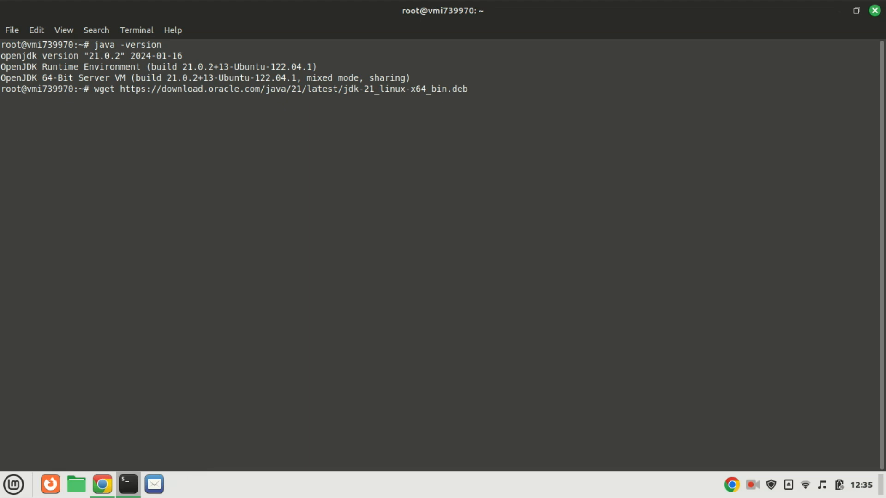
key(Return)
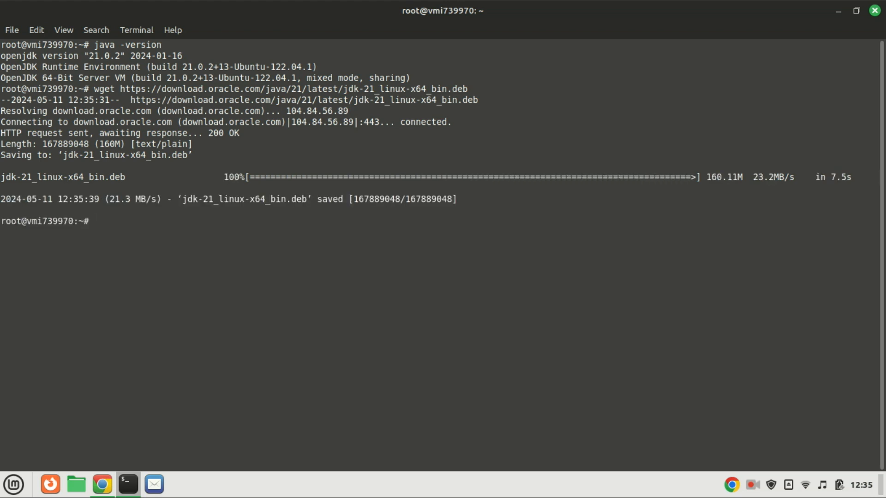
Install the local jdk-21_linux-x64_bin.deb with apt, then clear the screen.
text(sudo apt install ./jdk-21_linux-x64_bin.deb)
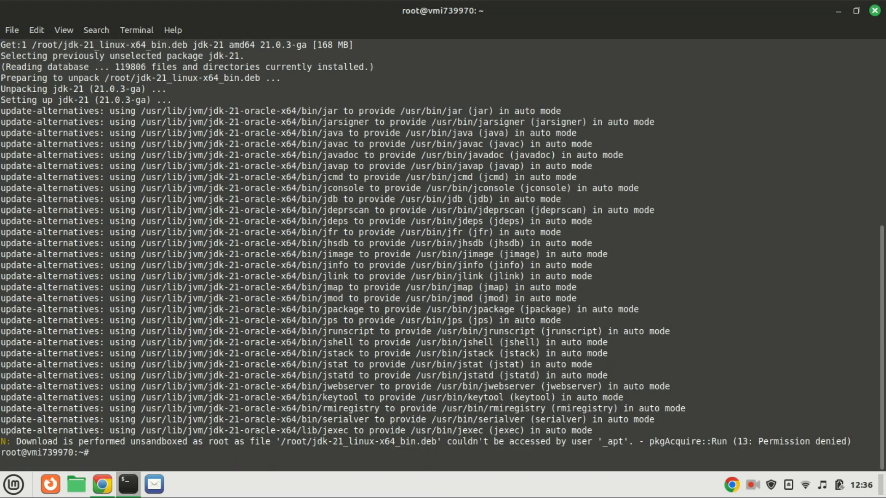
text(clear)
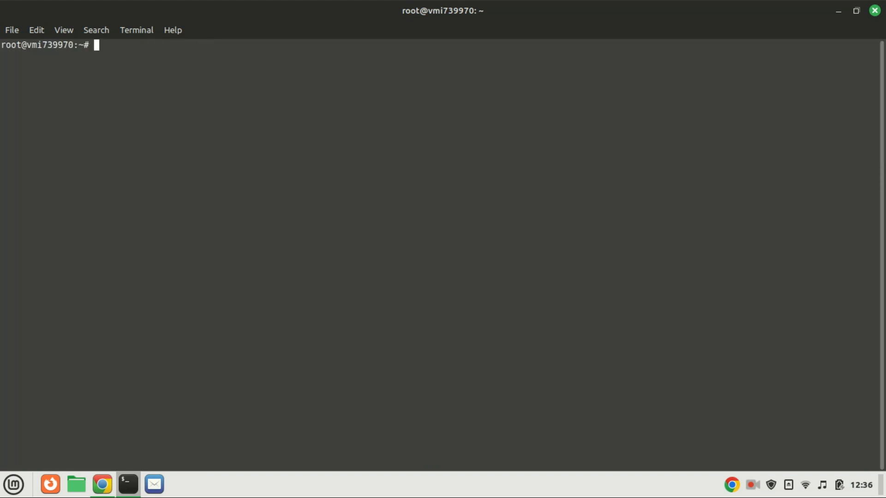
Verify java reports Oracle Java 21.0.3 LTS and stage sudo update-alternatives --config java.
text(wget https://download.oracle.com/java/21/latest/jdk-21_linux-x64_bin.deb)
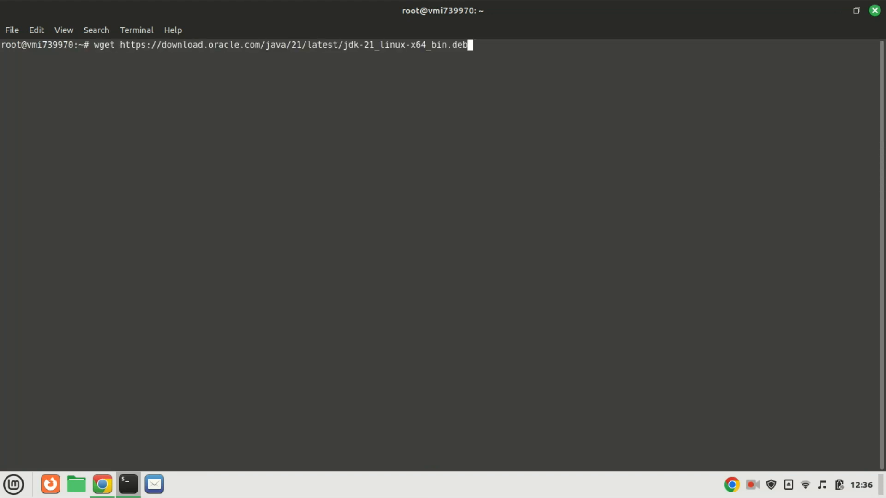
text(java -version)
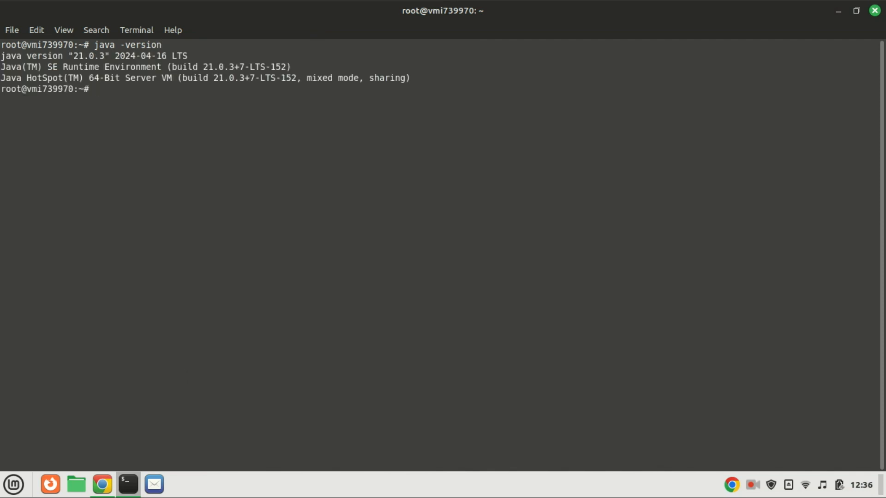
text(sudo update-alternatives --config java)
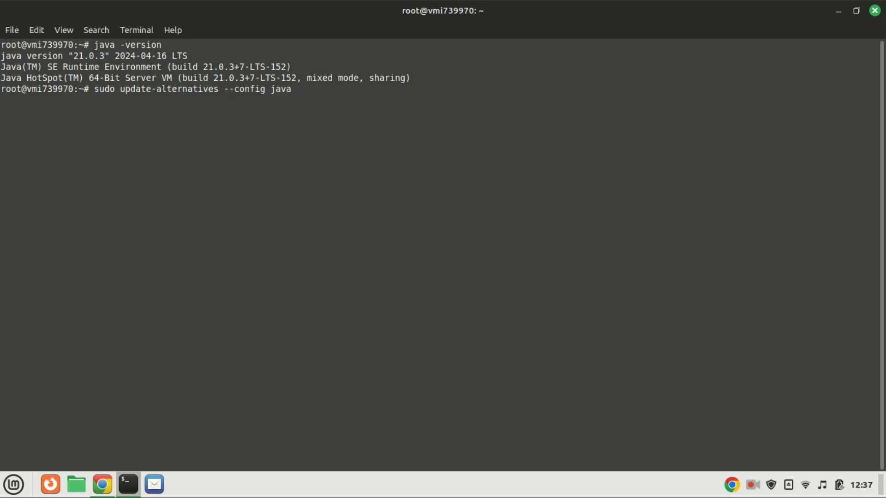
Choose option 1 (OpenJDK 21) as the java alternative and reopen the alternatives menu.
key(Return)
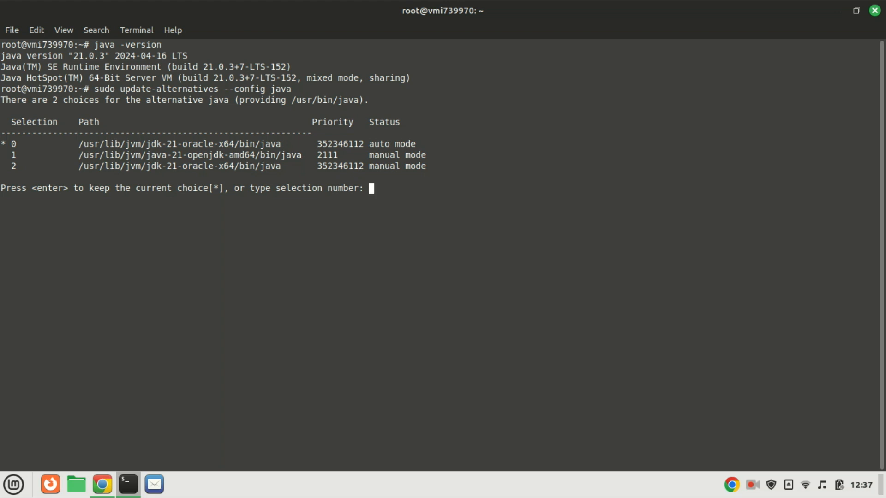
text(1)
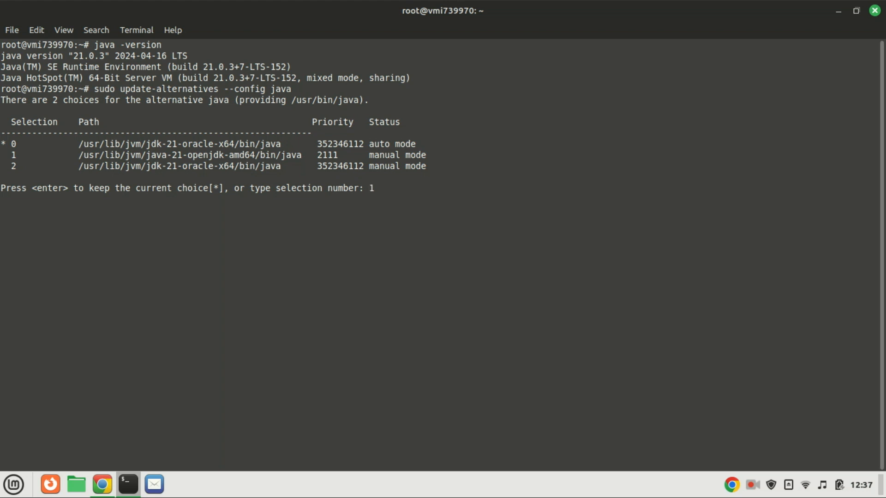
key(1)
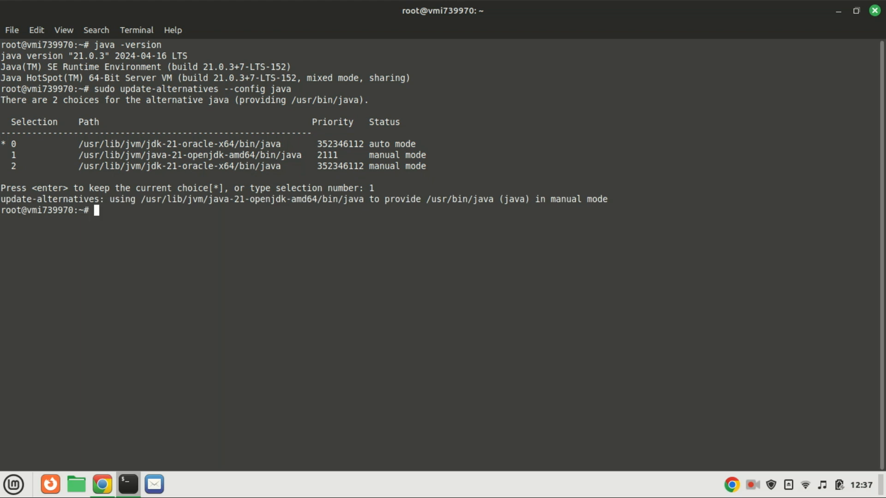
text(sudo update-alternatives --config java)
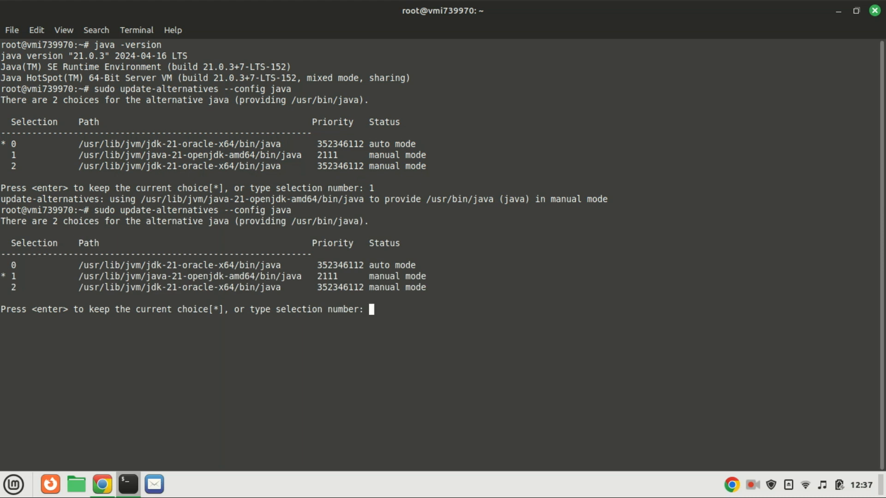
mouse_move(167, 188)
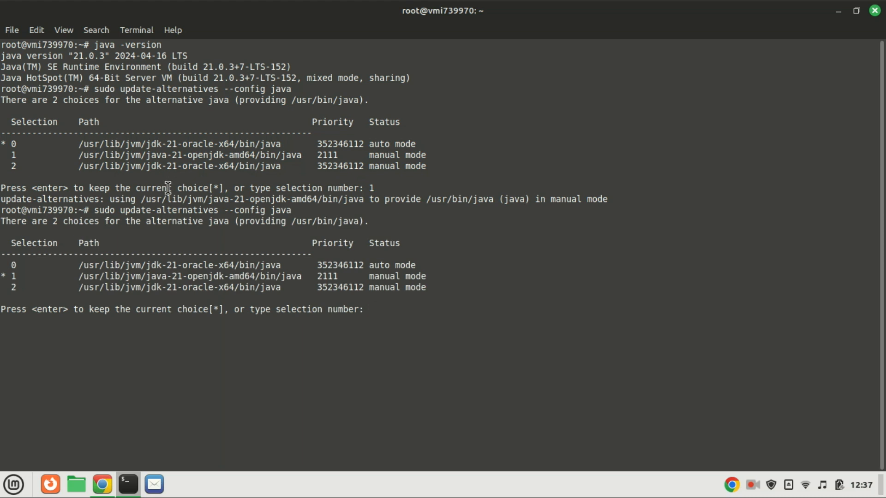
mouse_move(206, 351)
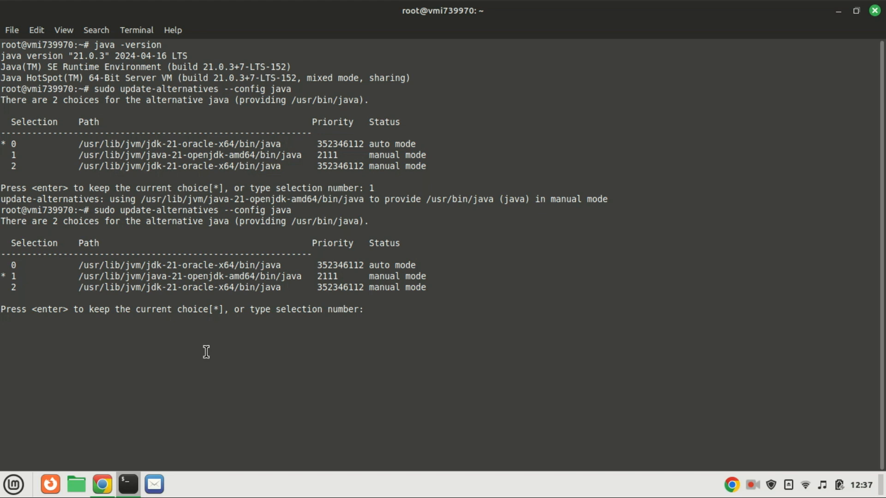